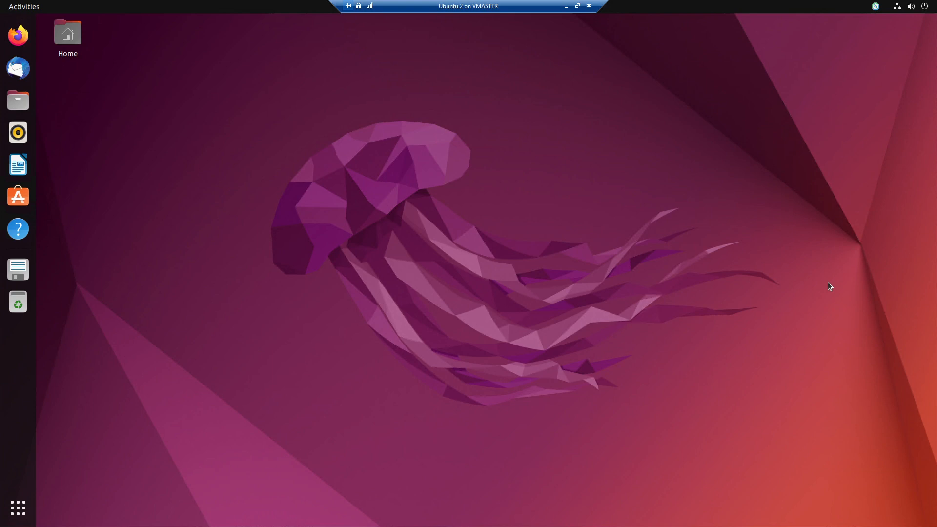
pyautogui.moveTo(324, 437)
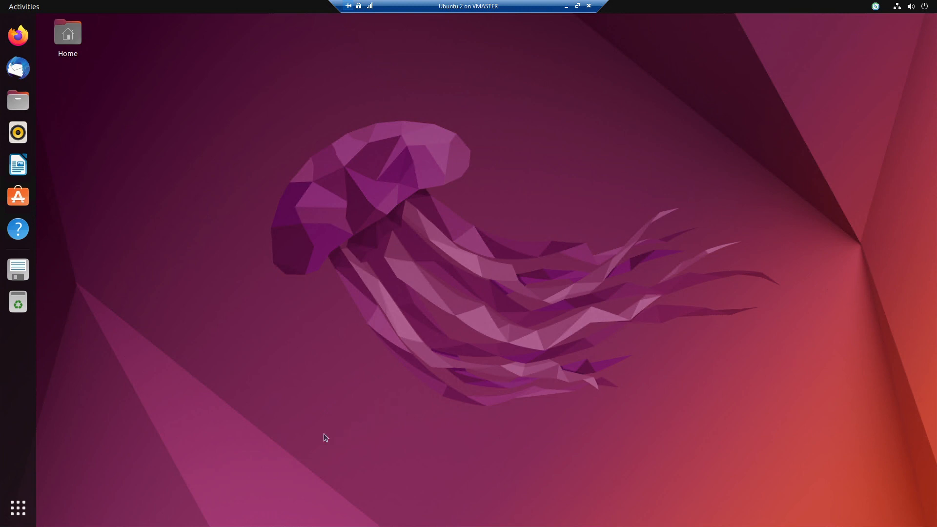
pyautogui.moveTo(58, 489)
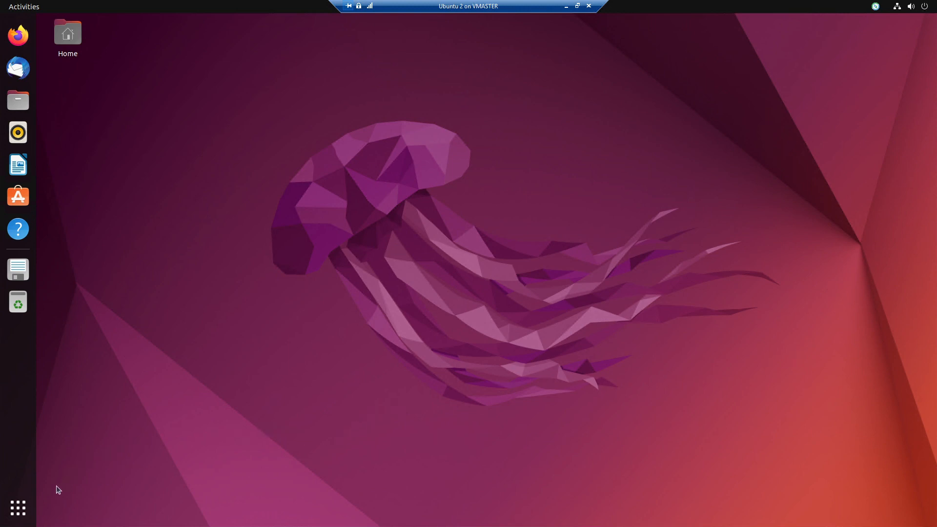
pyautogui.moveTo(17, 509)
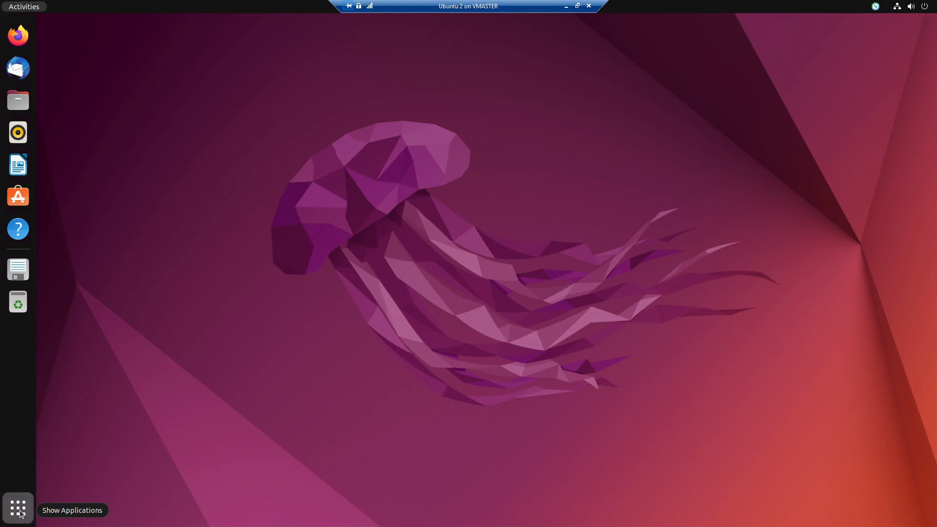
# Search 'rem' in GNOME Activities and launch the Remmina remote desktop client
pyautogui.click(17, 508)
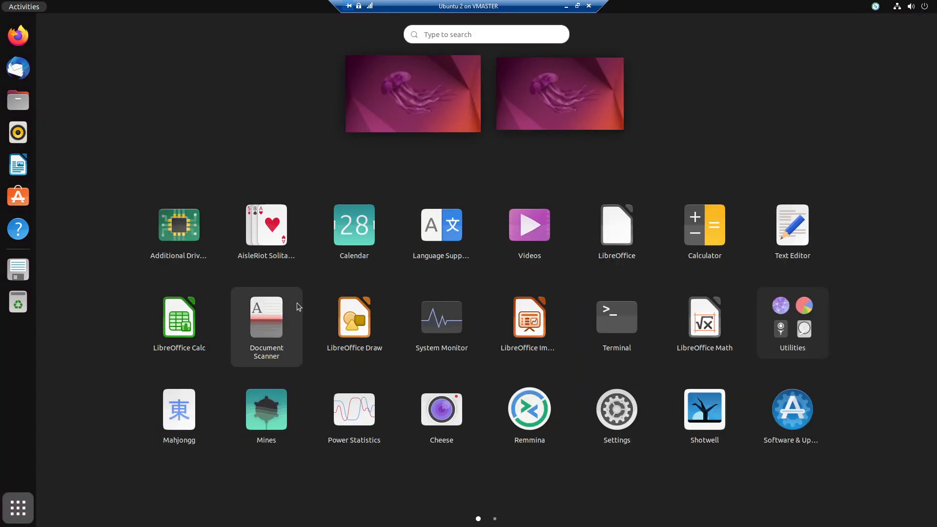
pyautogui.write('rel')
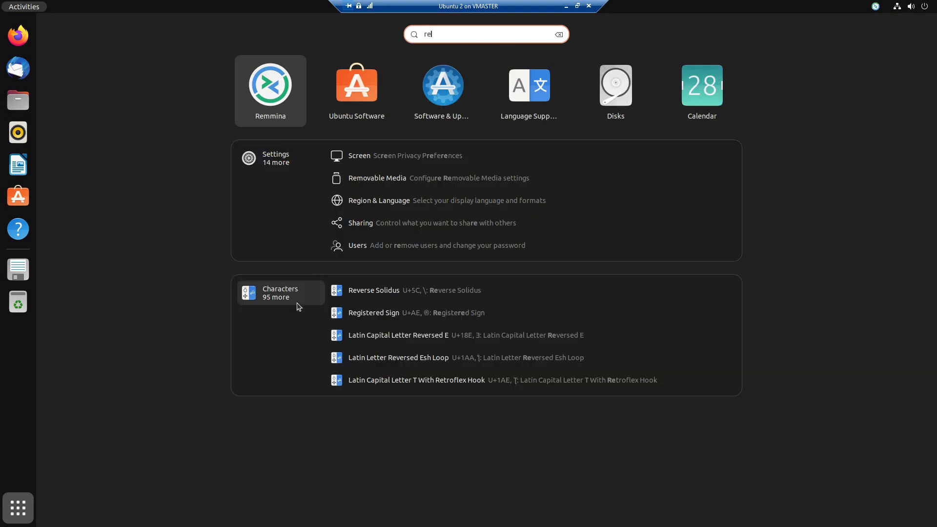
pyautogui.click(271, 84)
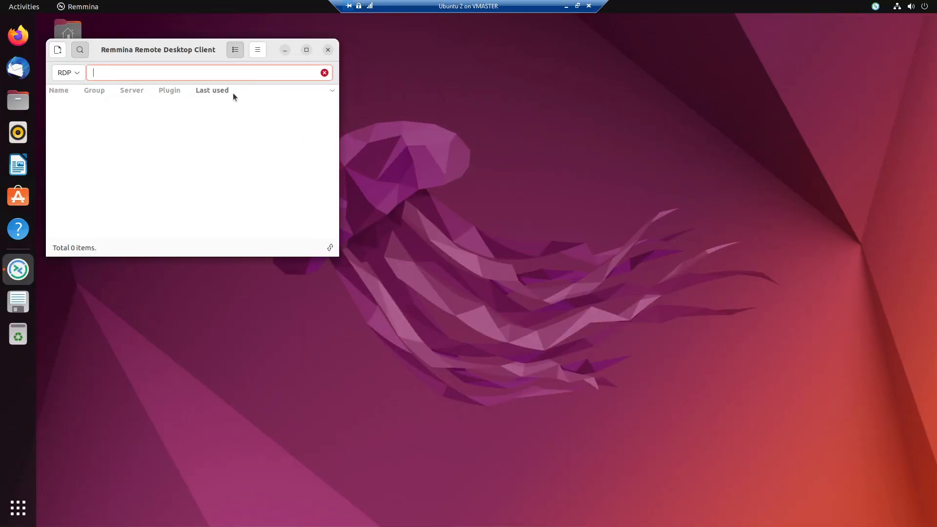
# Centre the Remmina window and start an RDP connection to 3.213.87.30
pyautogui.moveTo(158, 50); pyautogui.dragTo(278, 153)
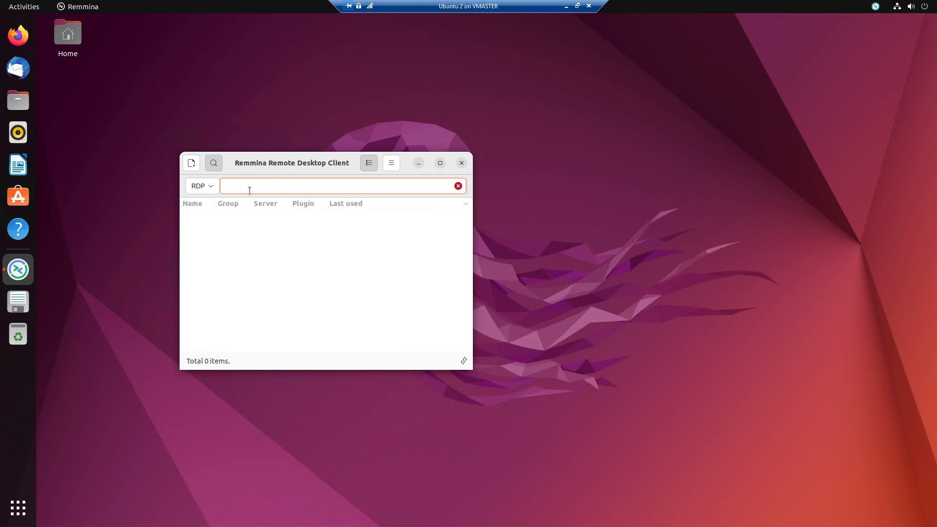
pyautogui.moveTo(328, 183)
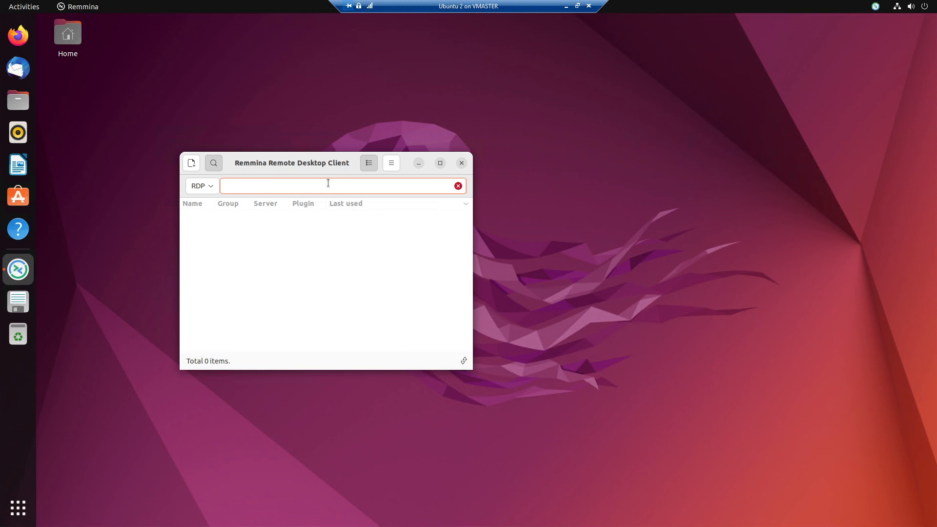
pyautogui.write('3.213.87')
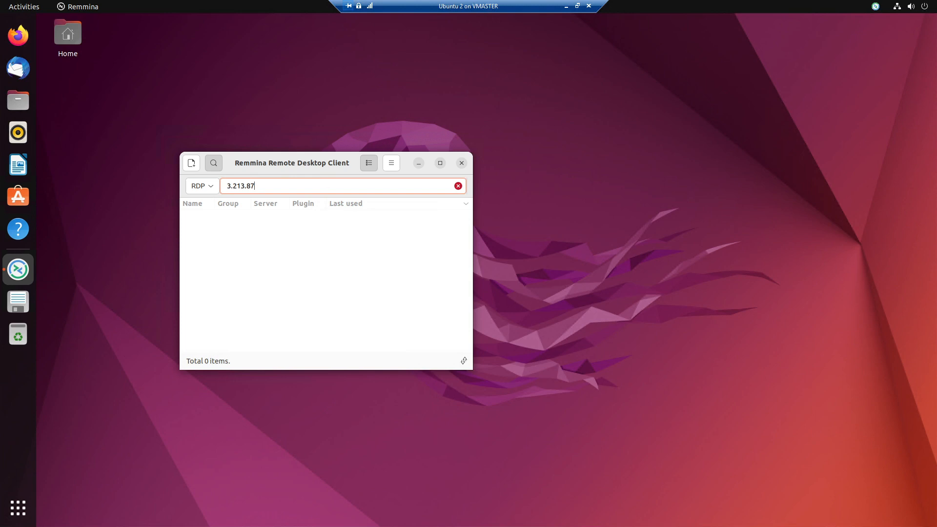
pyautogui.write('30')
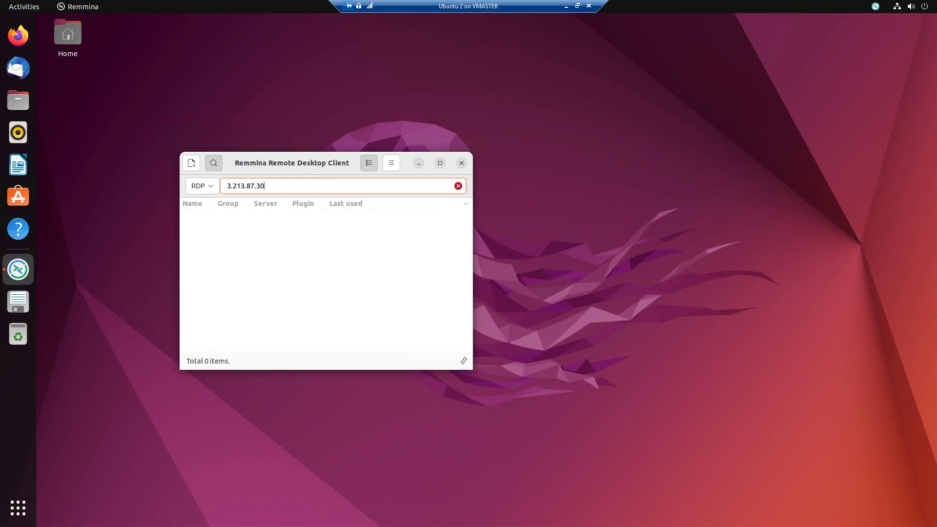
pyautogui.press('Return')
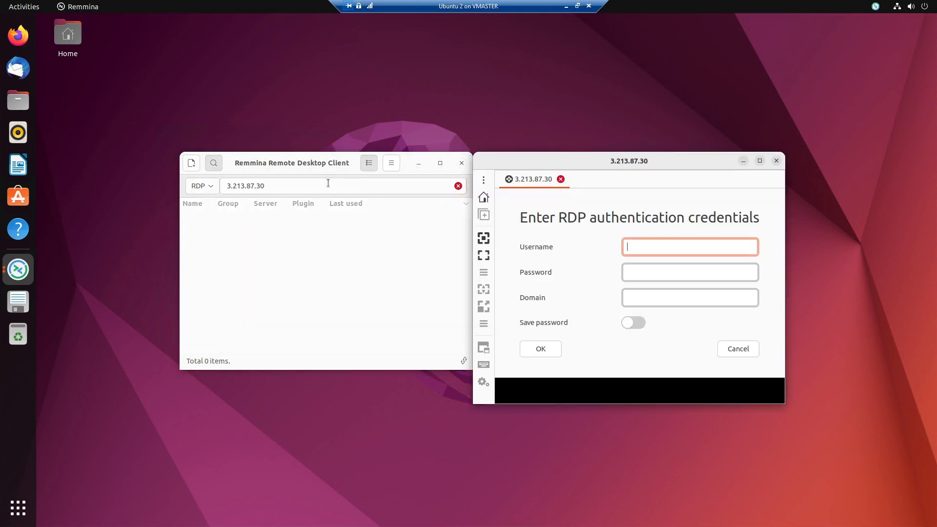
pyautogui.moveTo(702, 251)
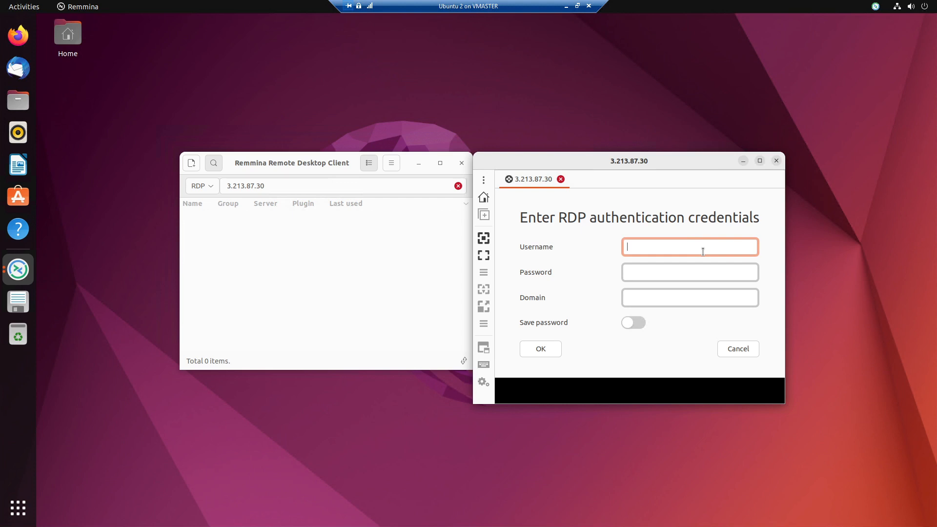
# Sign in as Administrator with the password, leaving Save password off, and connect
pyautogui.write('A')
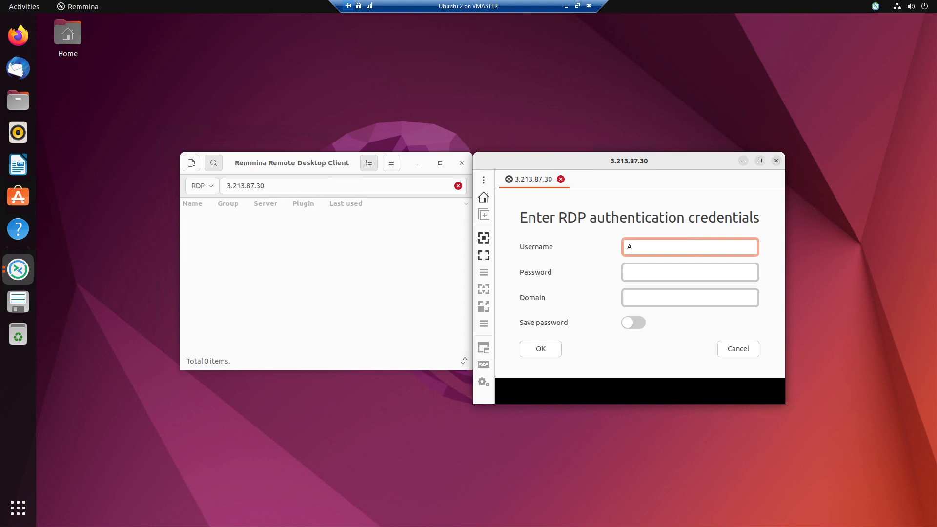
pyautogui.write('dministrator')
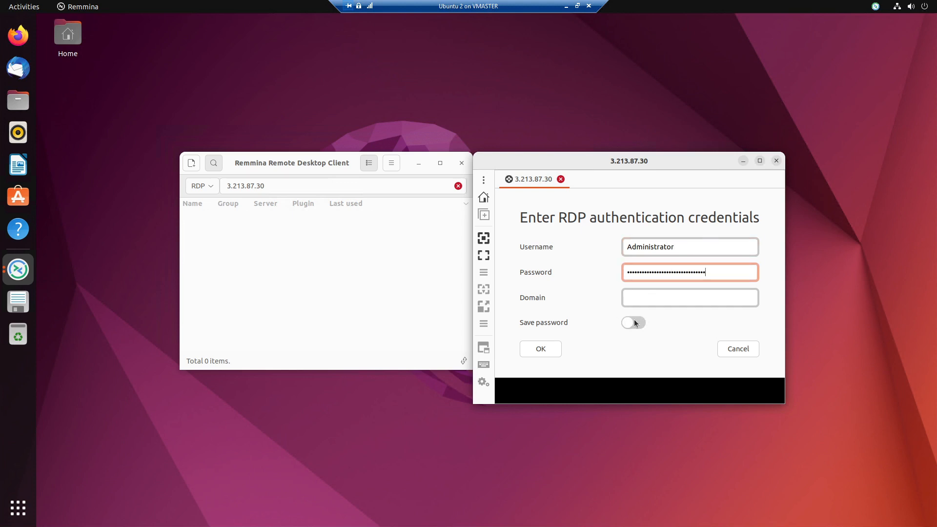
pyautogui.click(633, 324)
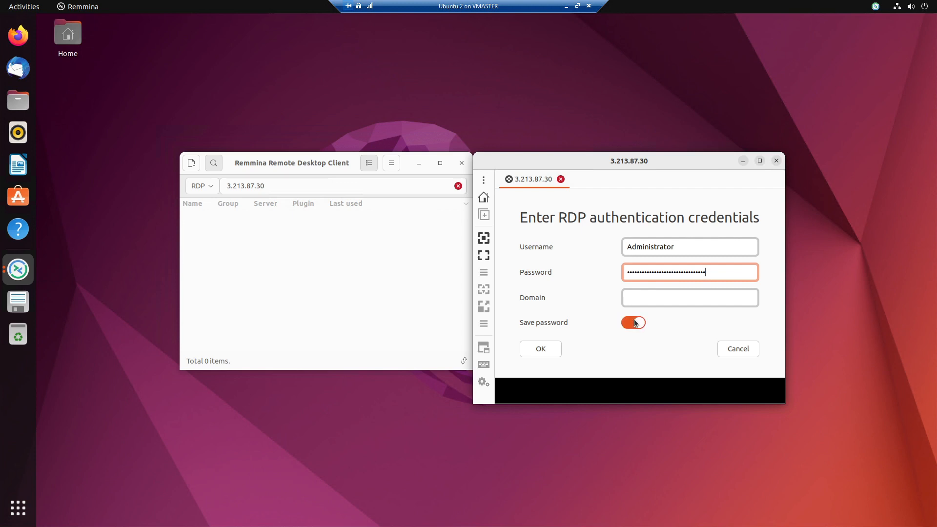
pyautogui.click(633, 323)
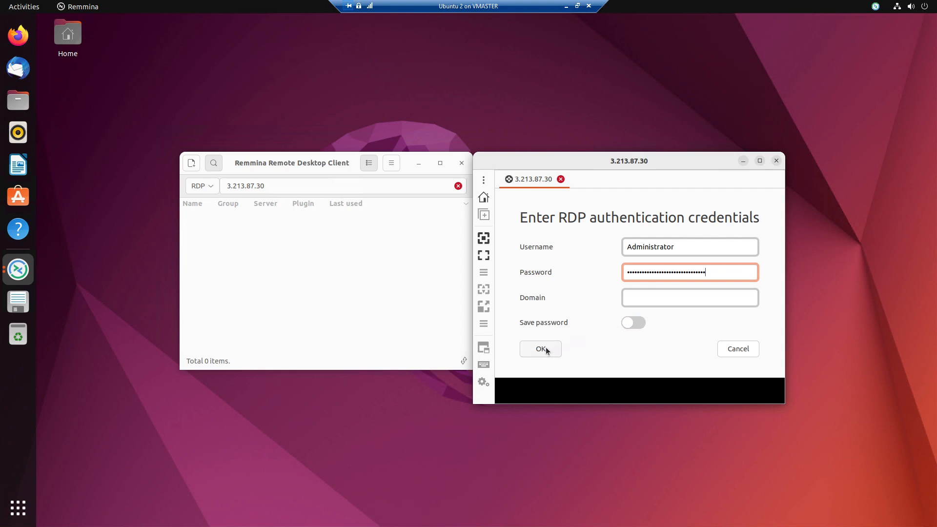
pyautogui.click(540, 349)
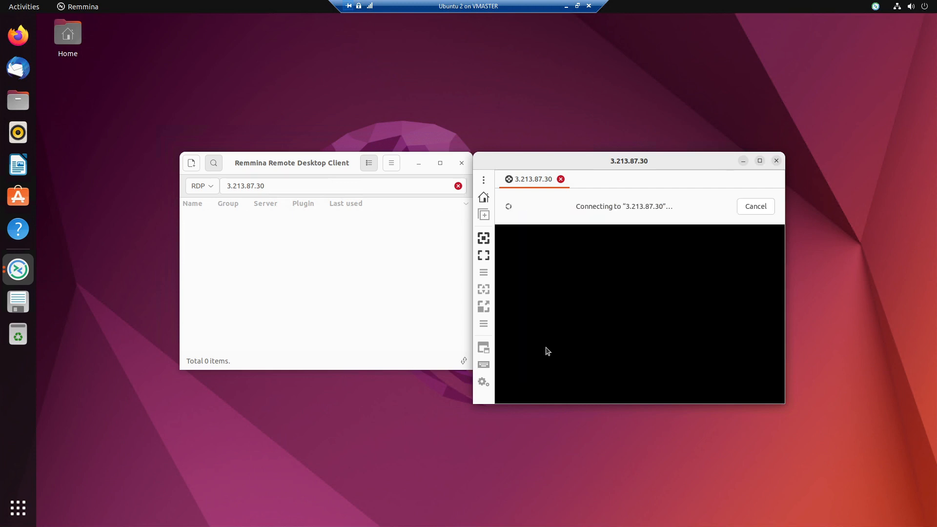